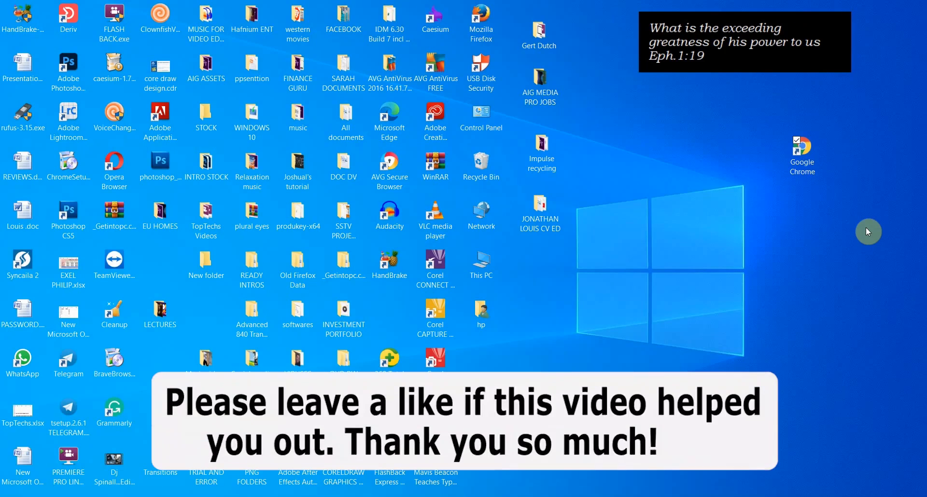
mouse_move(766, 210)
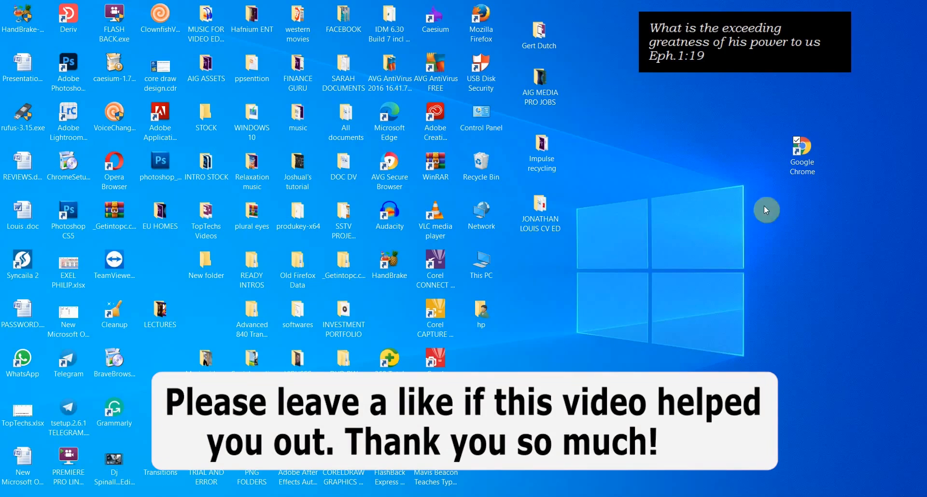
Launch Google Chrome from the desktop and open its main menu
double_click(801, 145)
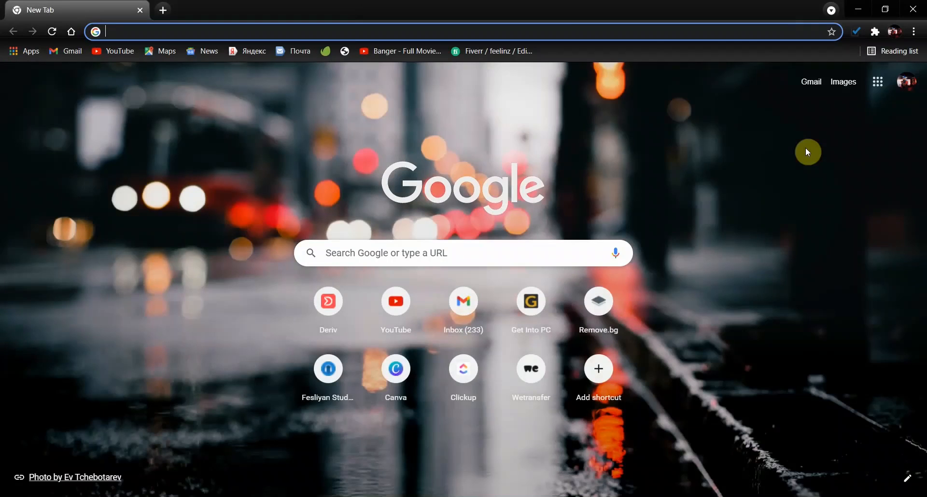
mouse_move(549, 229)
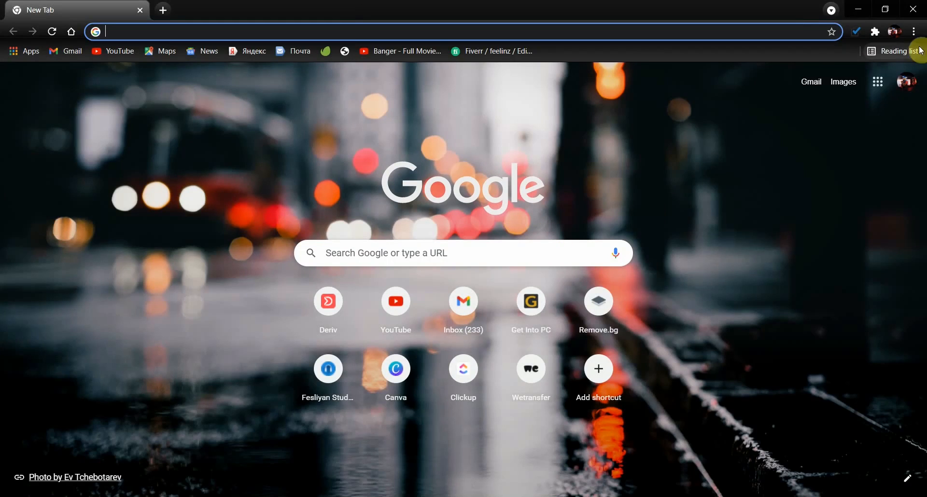
mouse_move(917, 31)
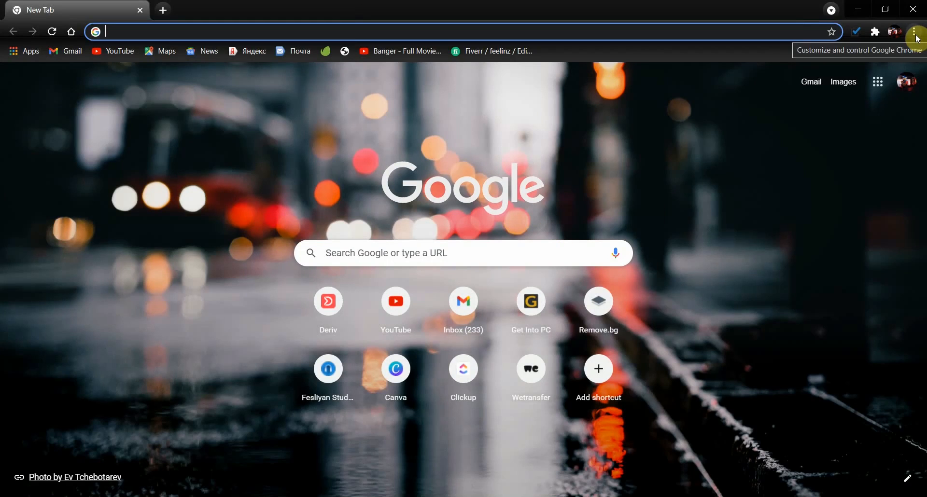
click(915, 32)
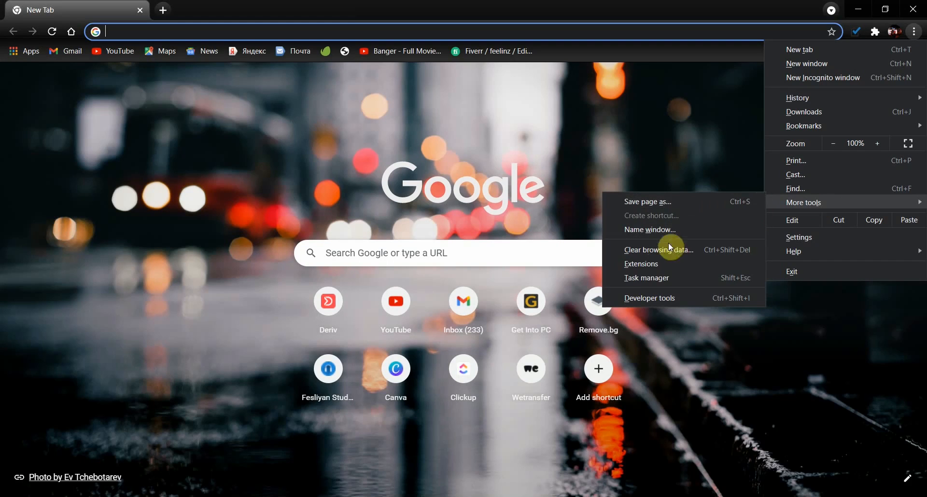
mouse_move(649, 272)
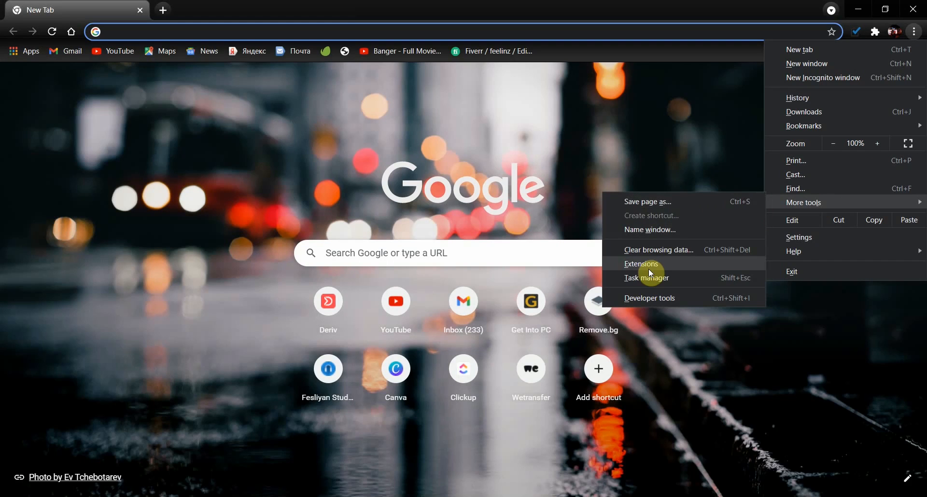
mouse_move(725, 128)
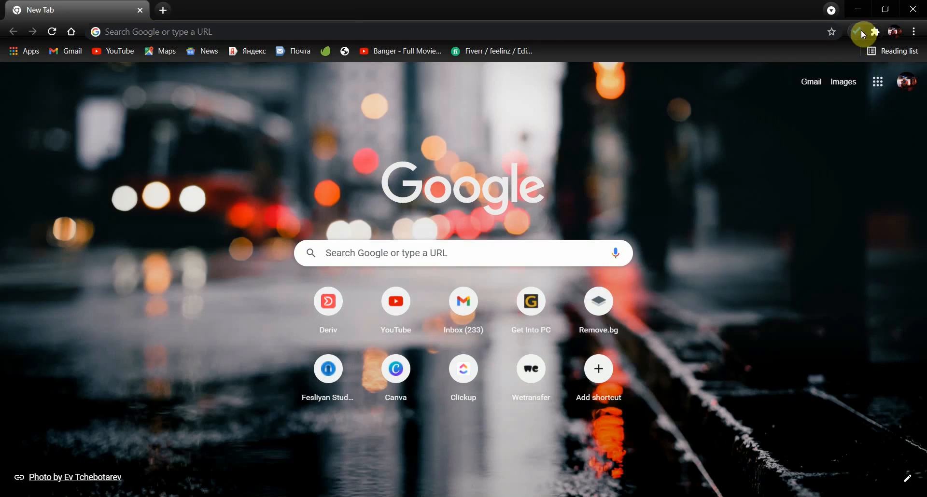
Go to the Manage extensions page via the toolbar's puzzle-piece menu
click(875, 32)
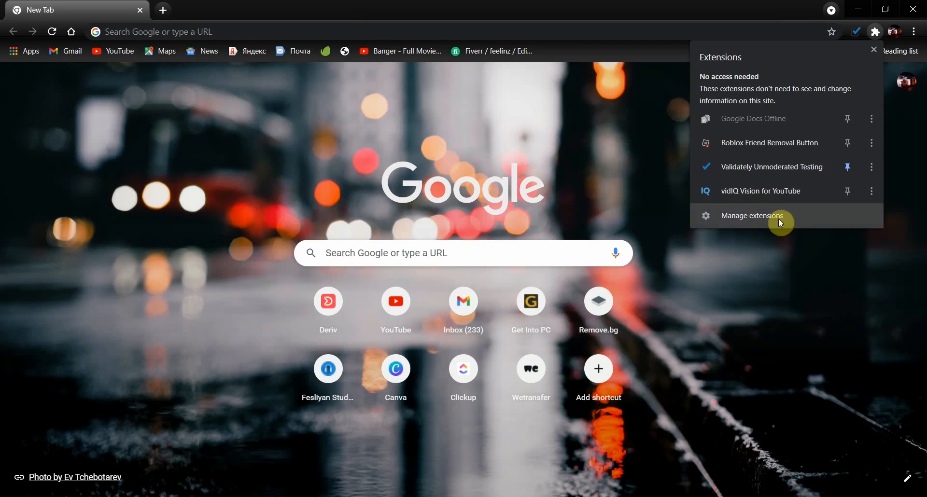
click(751, 215)
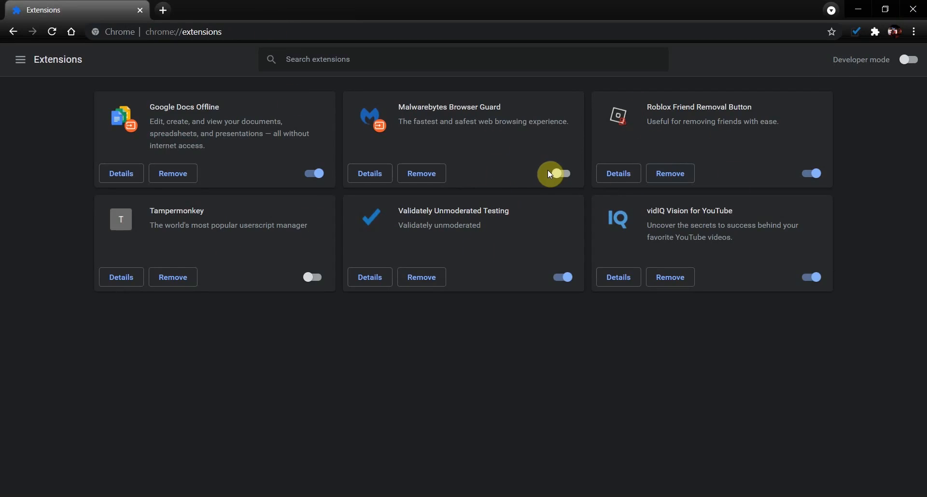
Switch off the Validately Unmoderated Testing extension's toggle on chrome://extensions
click(560, 173)
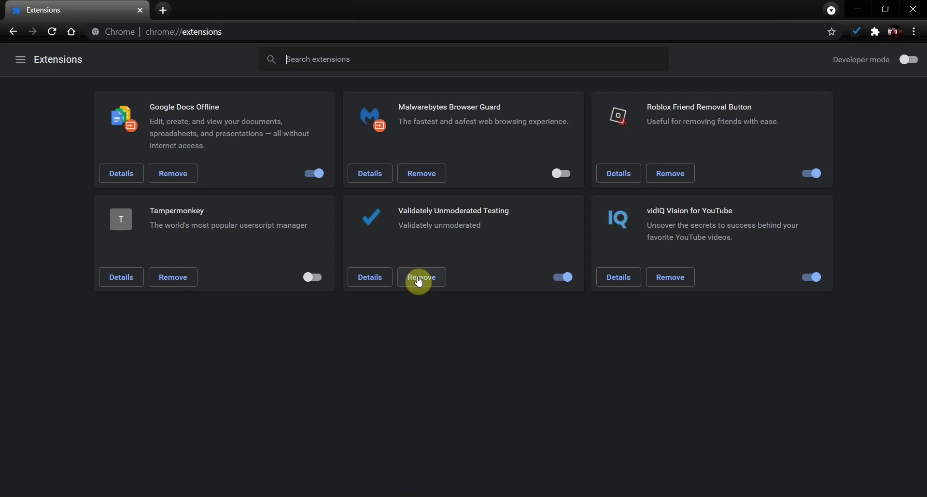
mouse_move(512, 285)
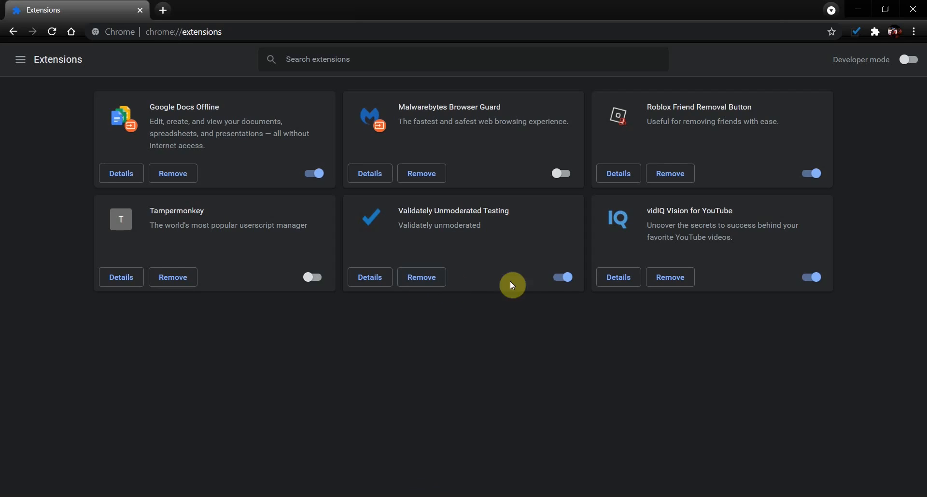
mouse_move(561, 276)
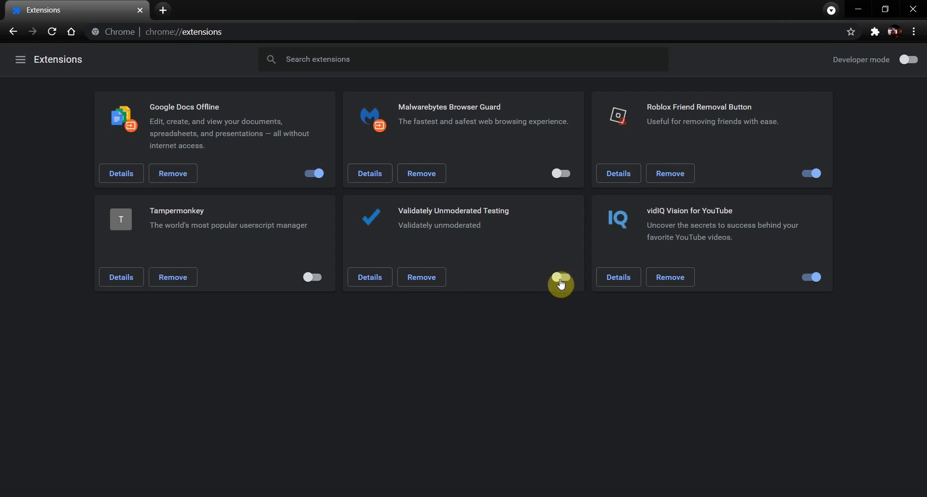
click(560, 277)
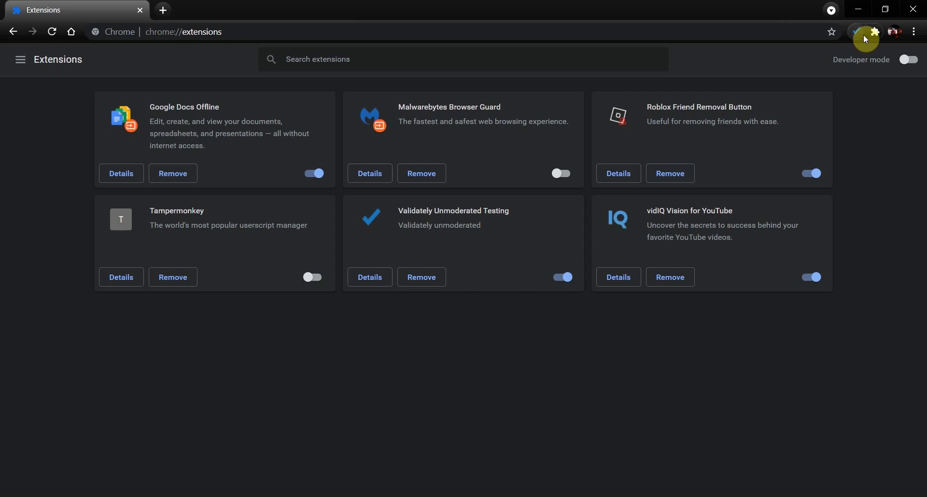
mouse_move(867, 43)
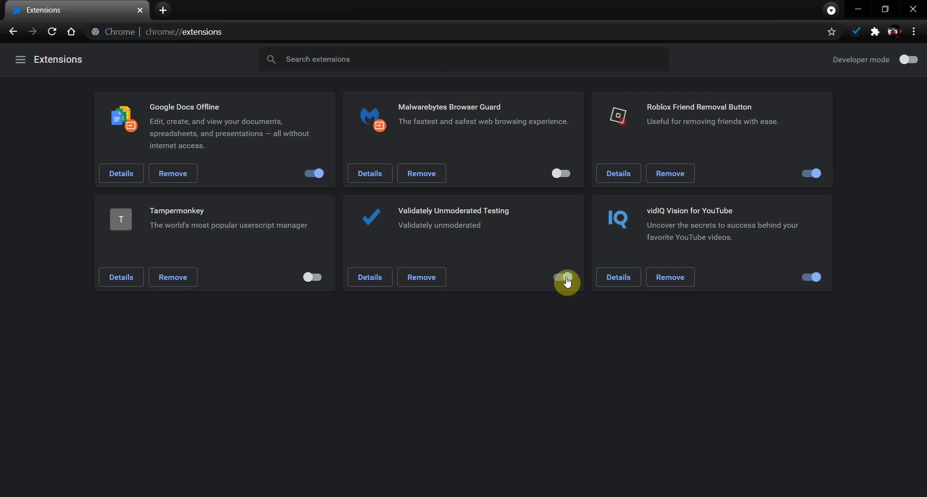
click(561, 277)
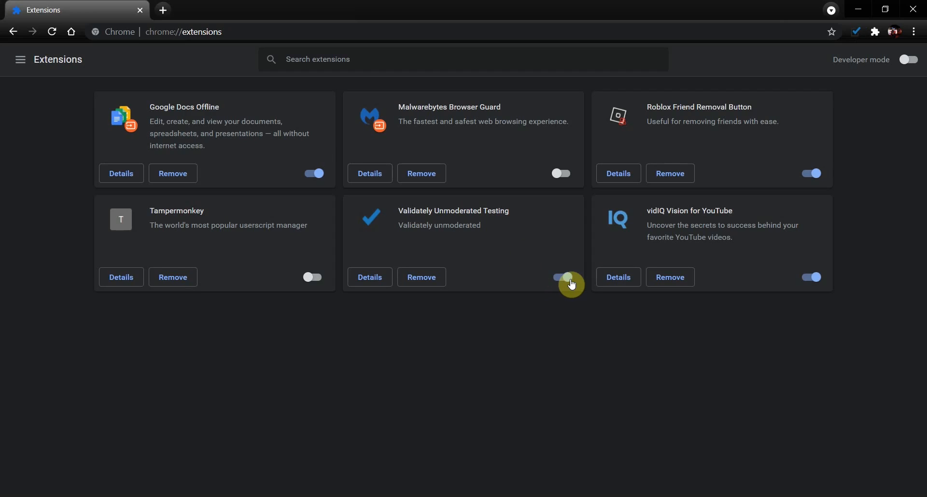
click(561, 277)
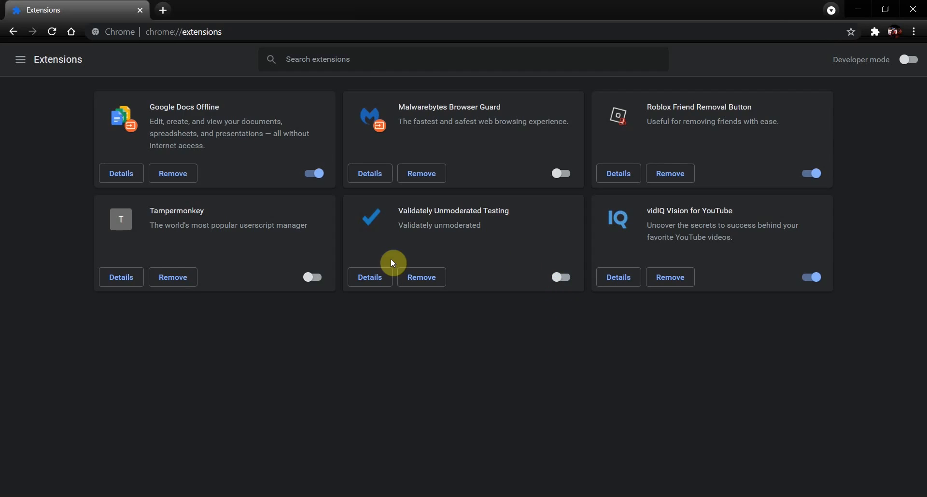
mouse_move(447, 250)
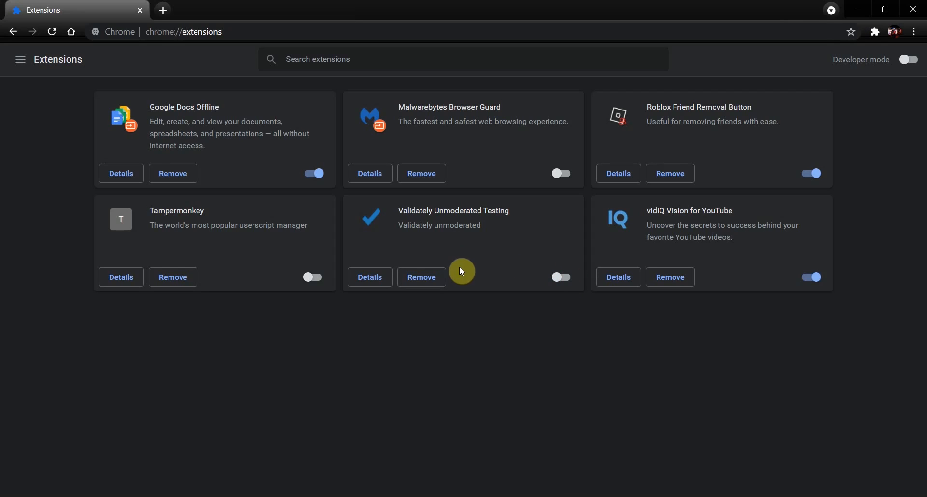
mouse_move(471, 254)
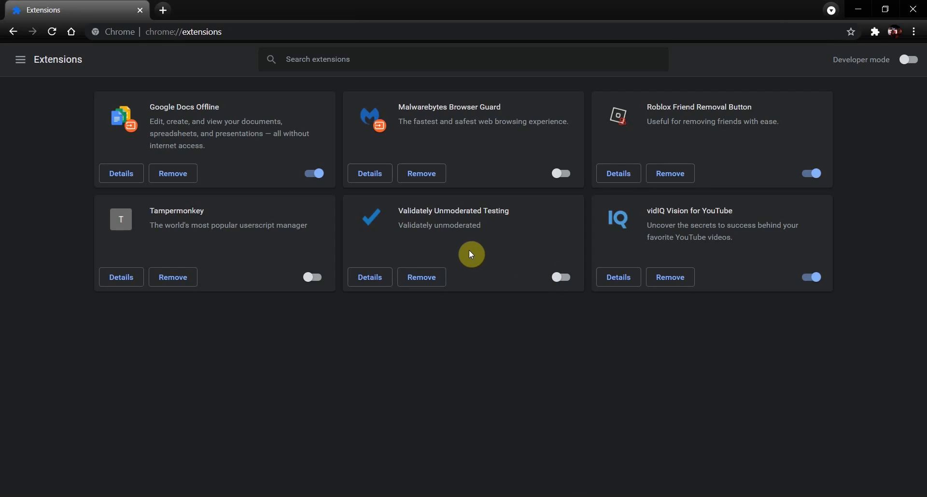
mouse_move(421, 277)
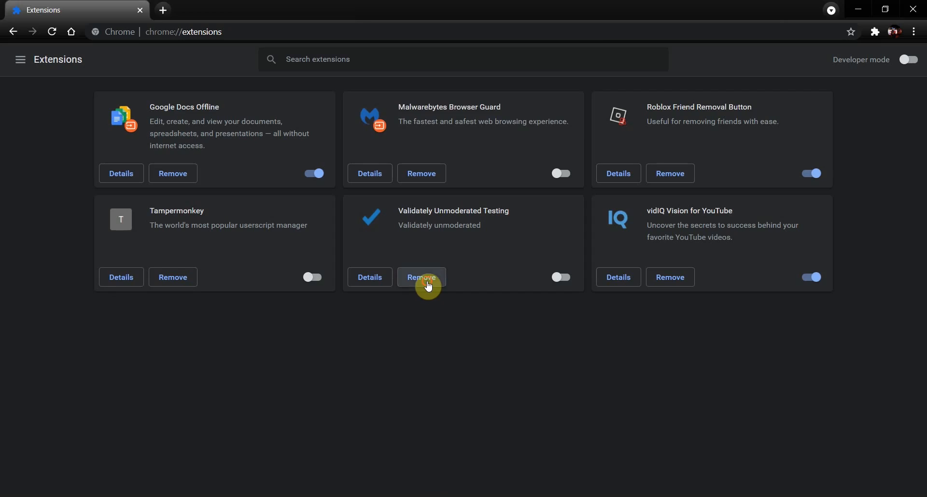
Remove the Validately Unmoderated Testing extension and confirm the removal
click(421, 278)
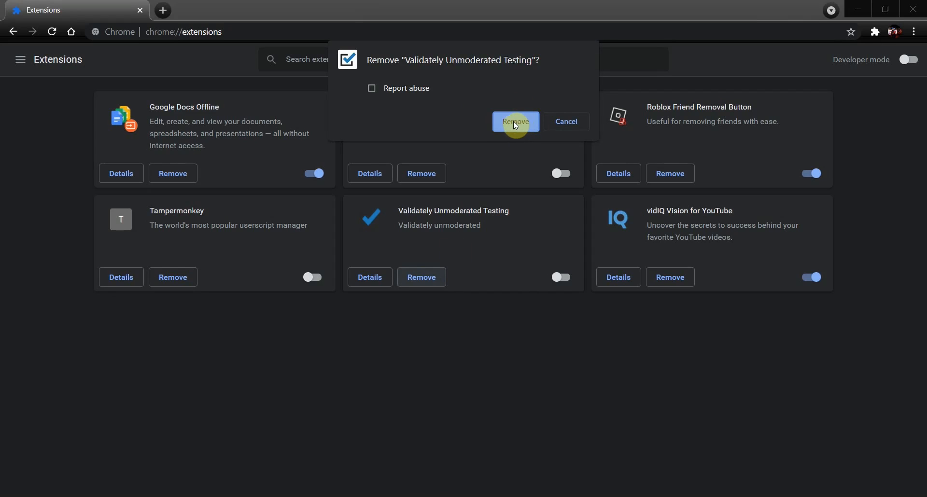
click(515, 121)
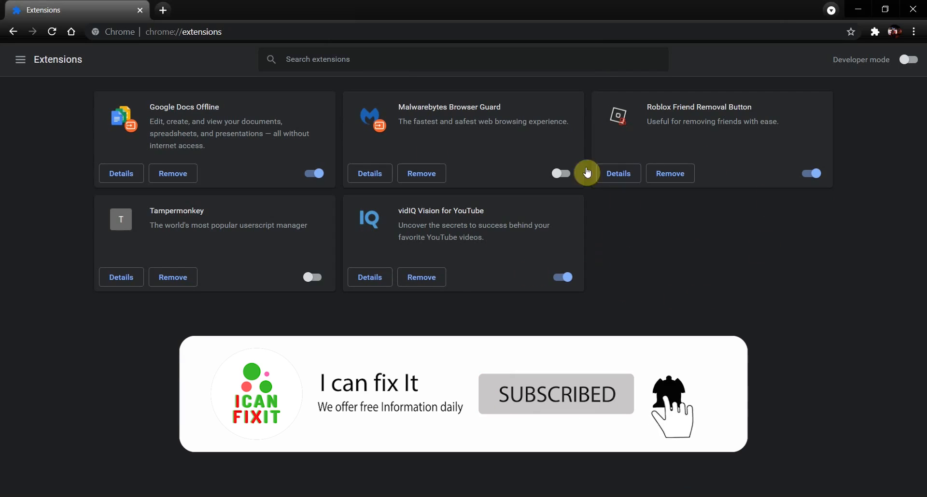
mouse_move(666, 223)
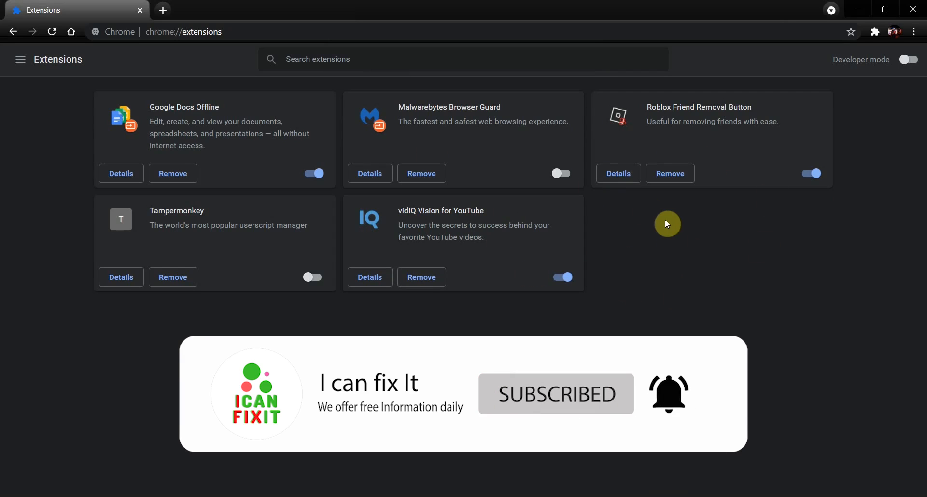